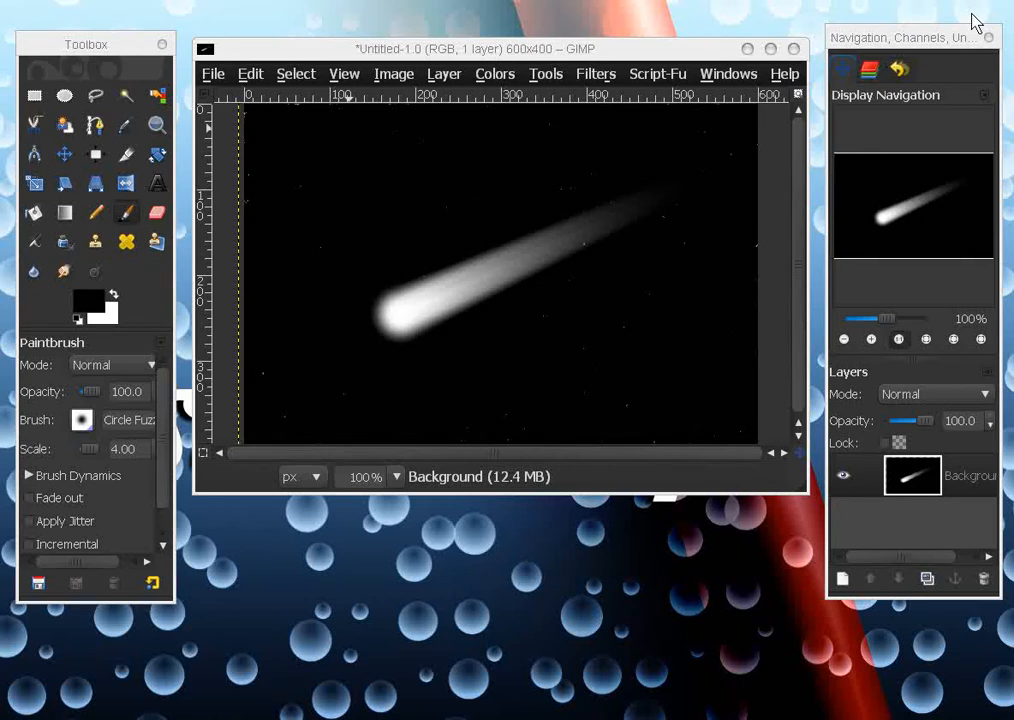
mouse_move(636, 32)
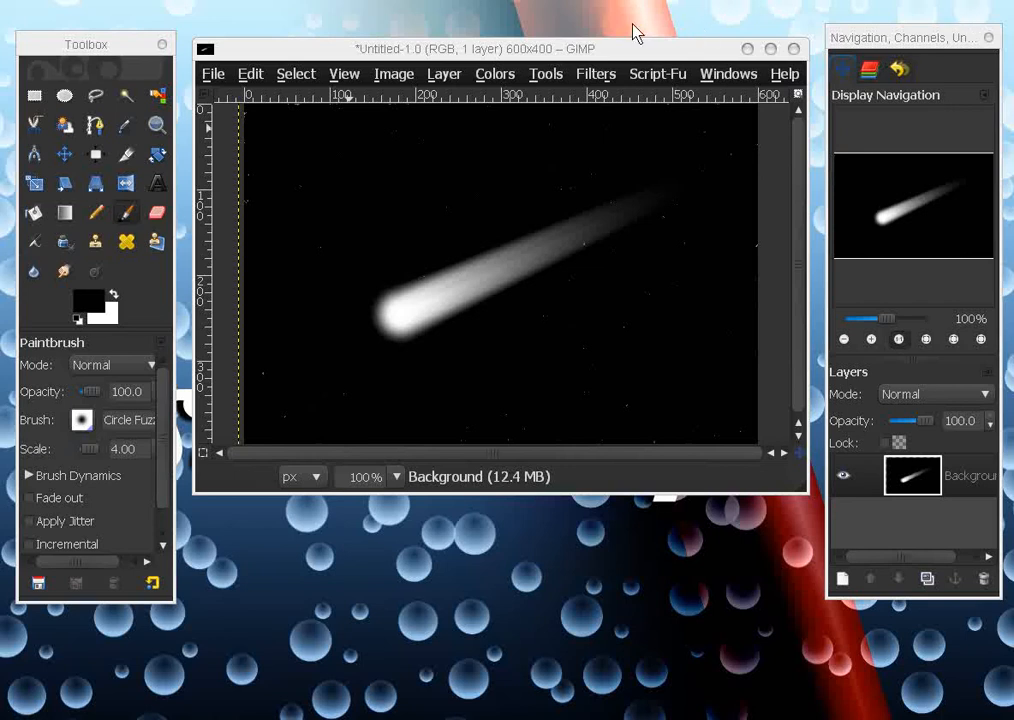
mouse_move(292, 96)
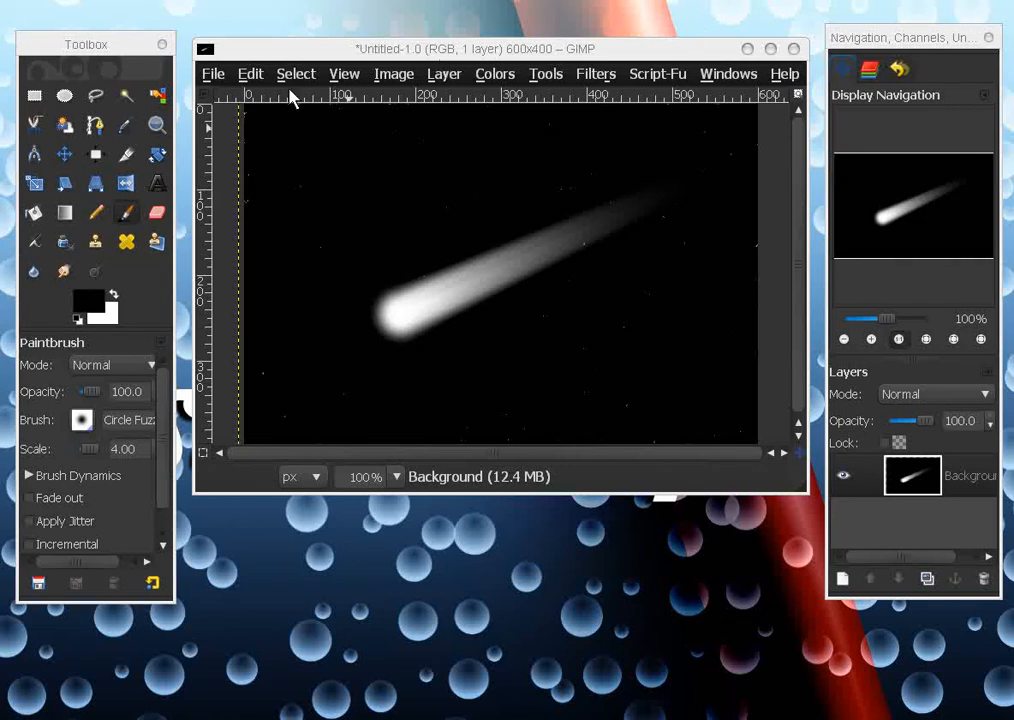
Create a new 600x400 pixel image via File > New
click(212, 72)
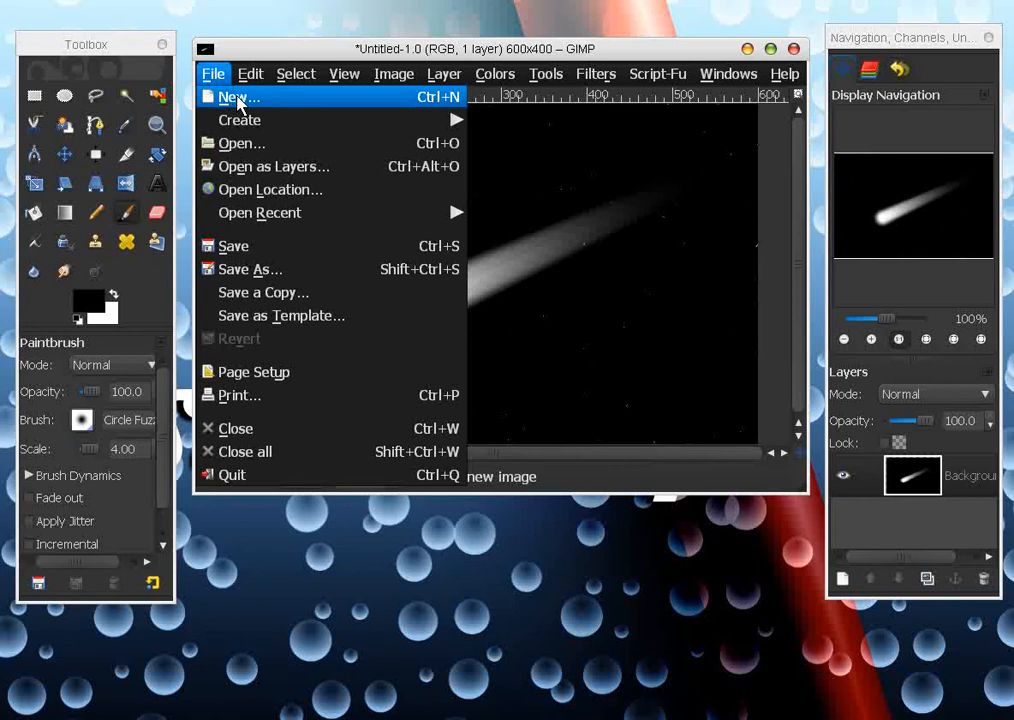
click(238, 96)
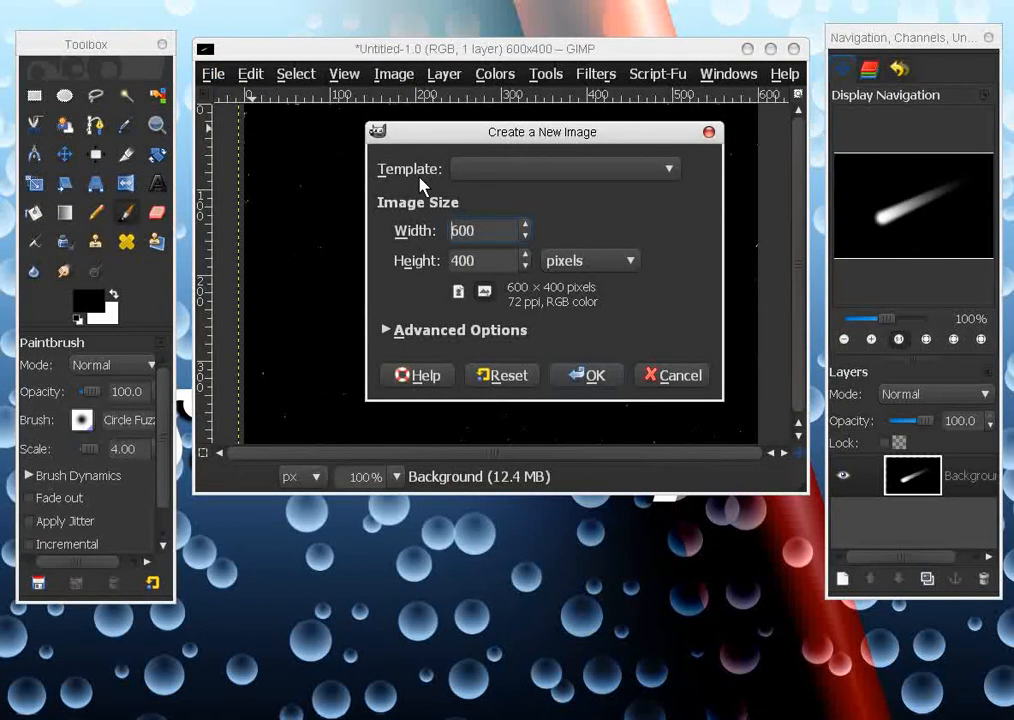
mouse_move(436, 280)
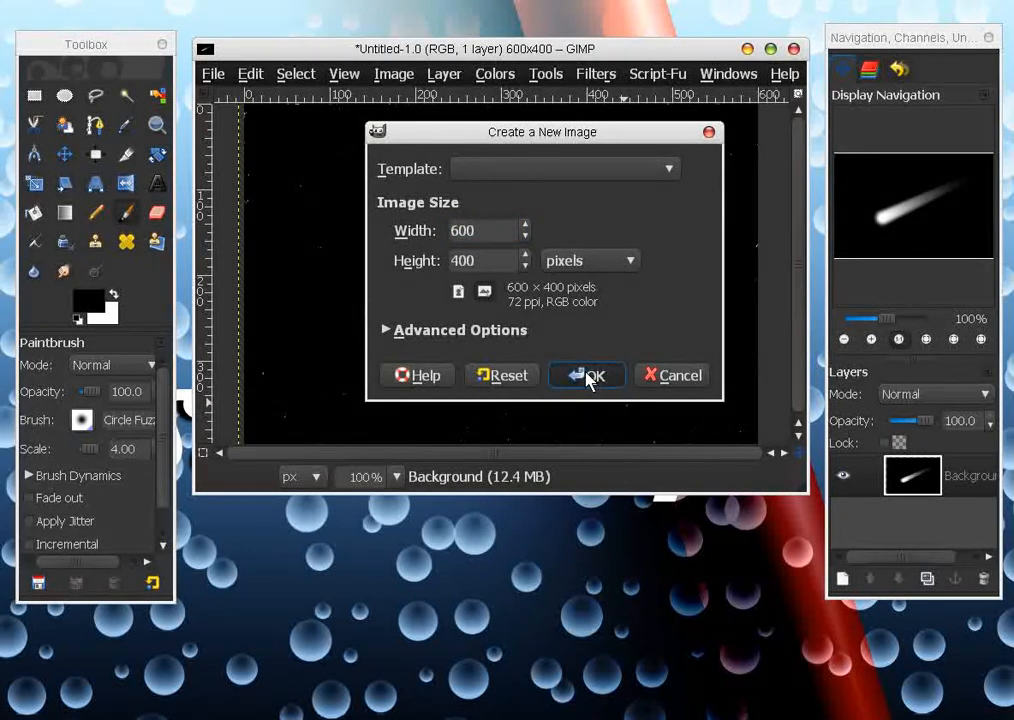
click(588, 376)
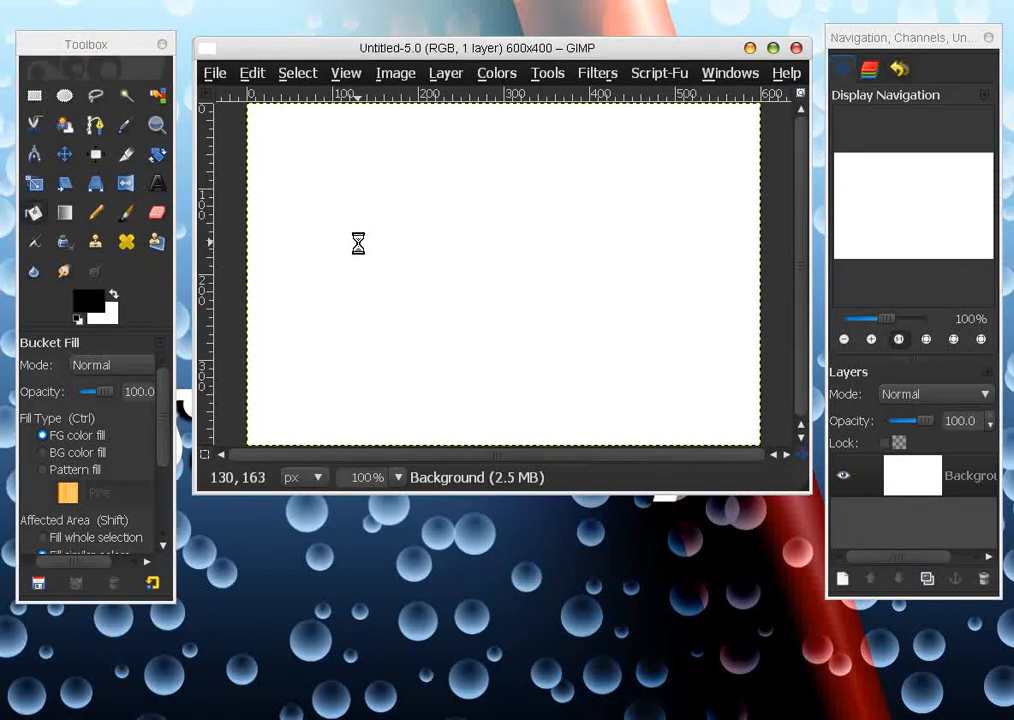
Bucket-fill the white canvas solid black
click(500, 280)
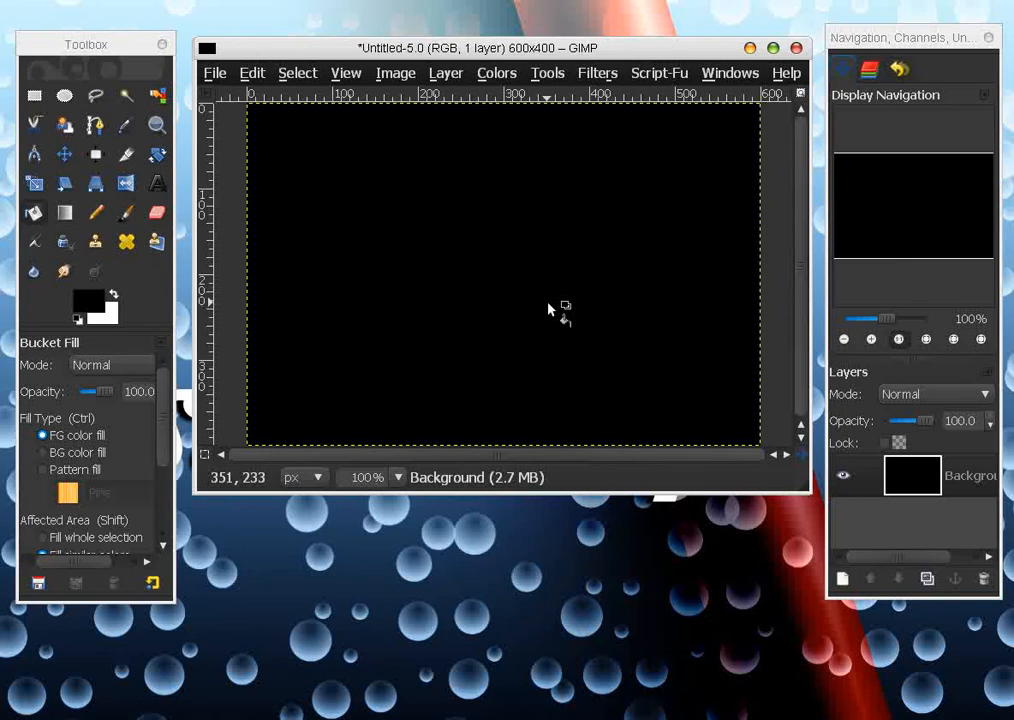
mouse_move(520, 180)
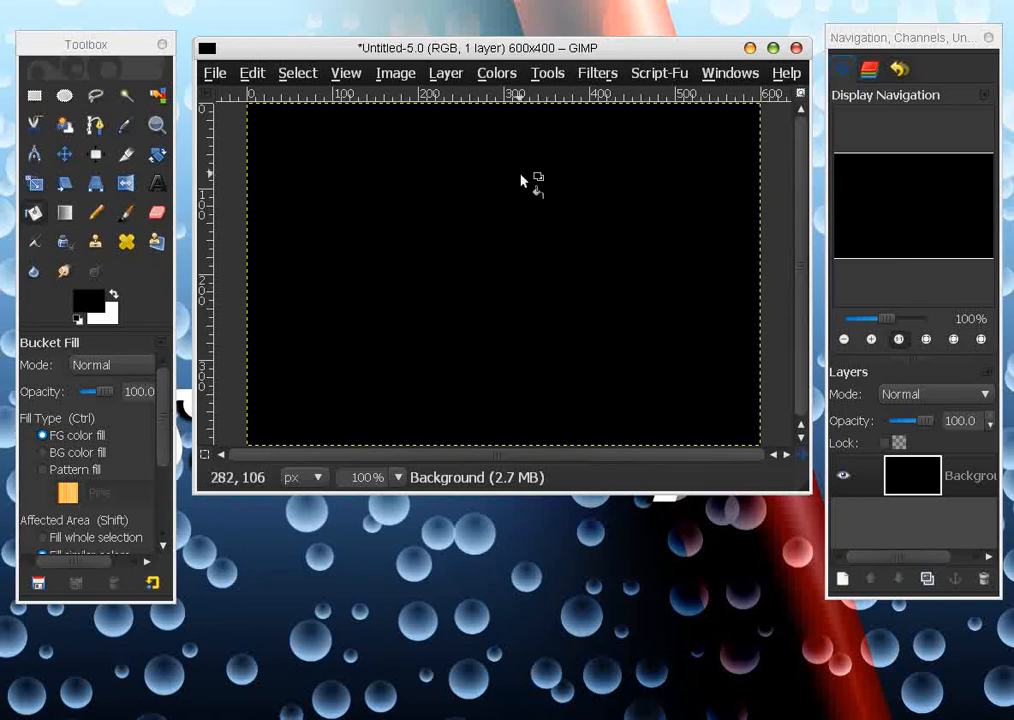
mouse_move(624, 300)
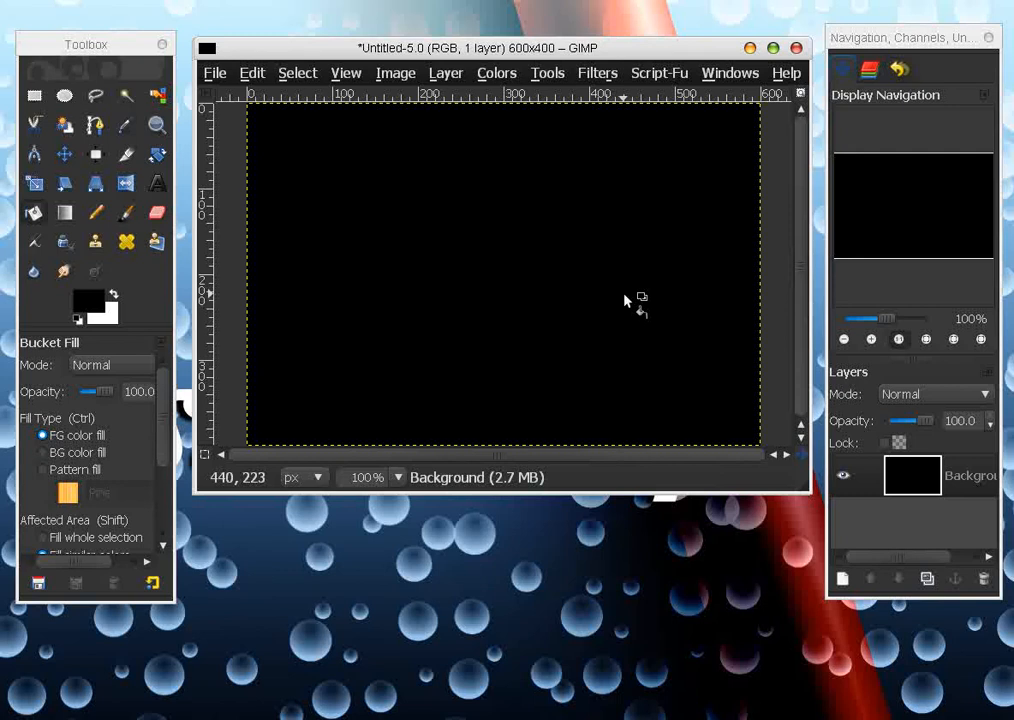
mouse_move(848, 532)
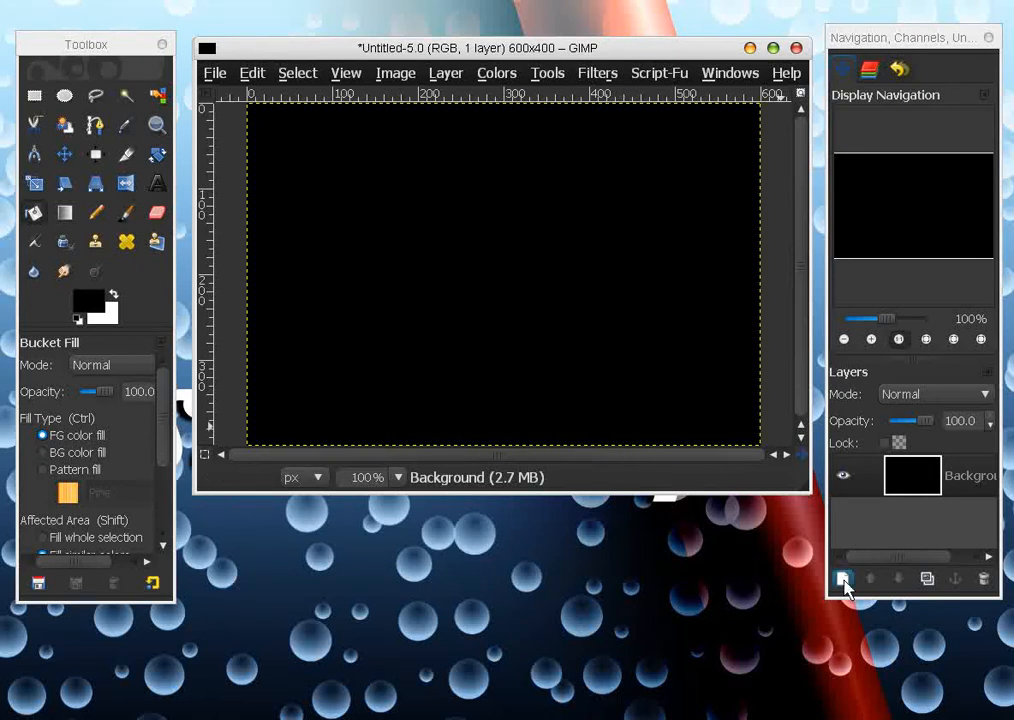
Add a transparent layer, set white as foreground and select the Paintbrush
click(842, 578)
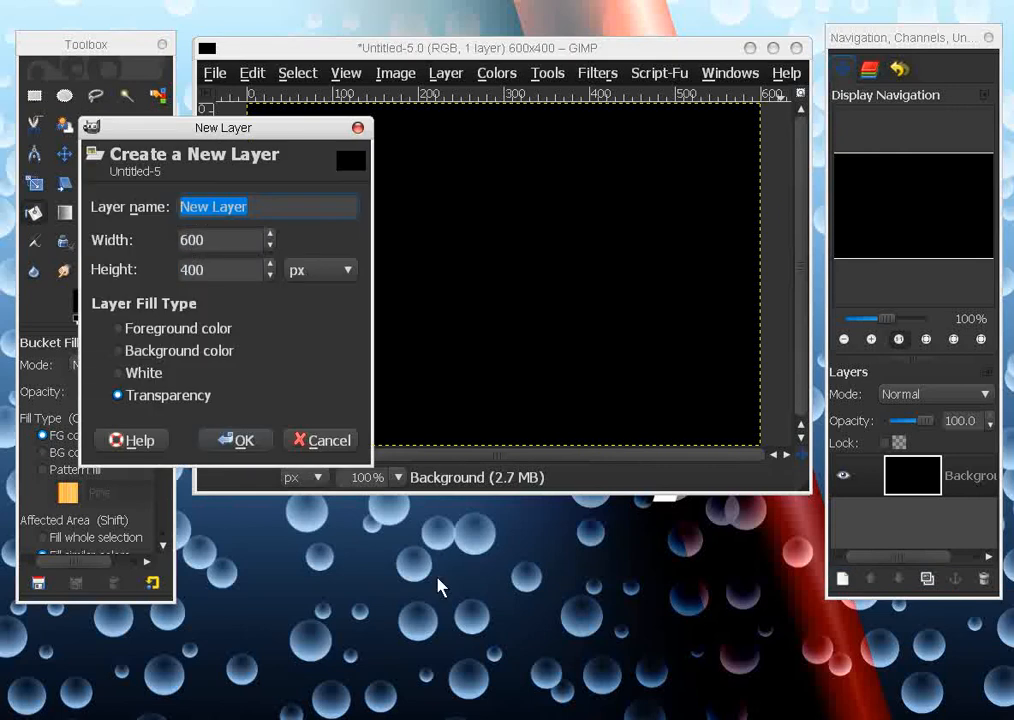
click(238, 440)
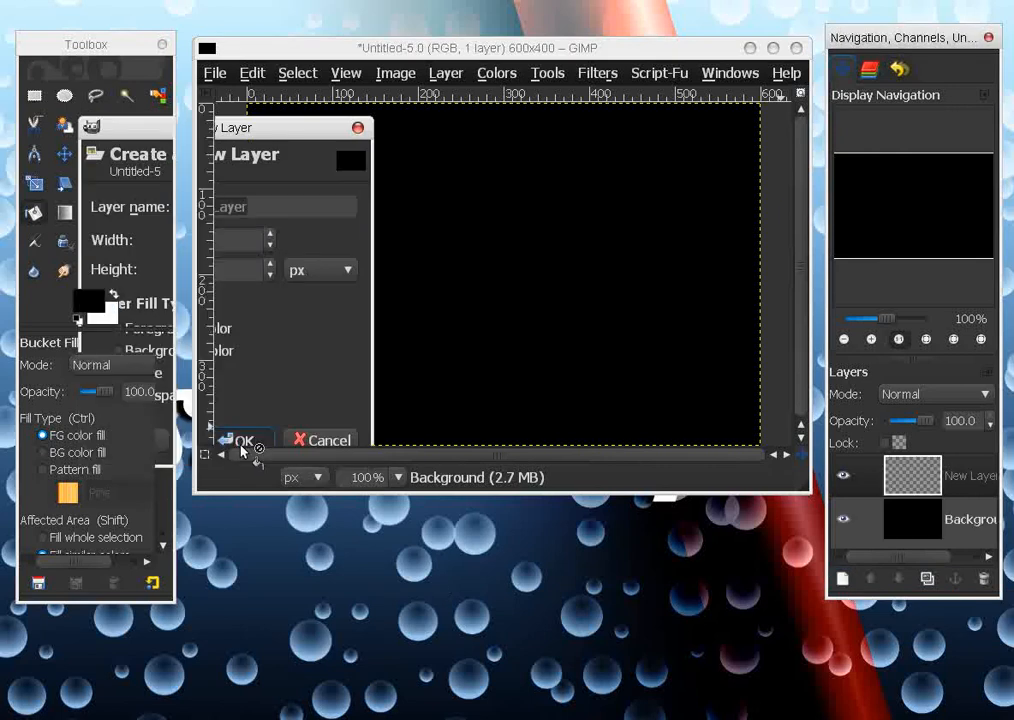
click(240, 440)
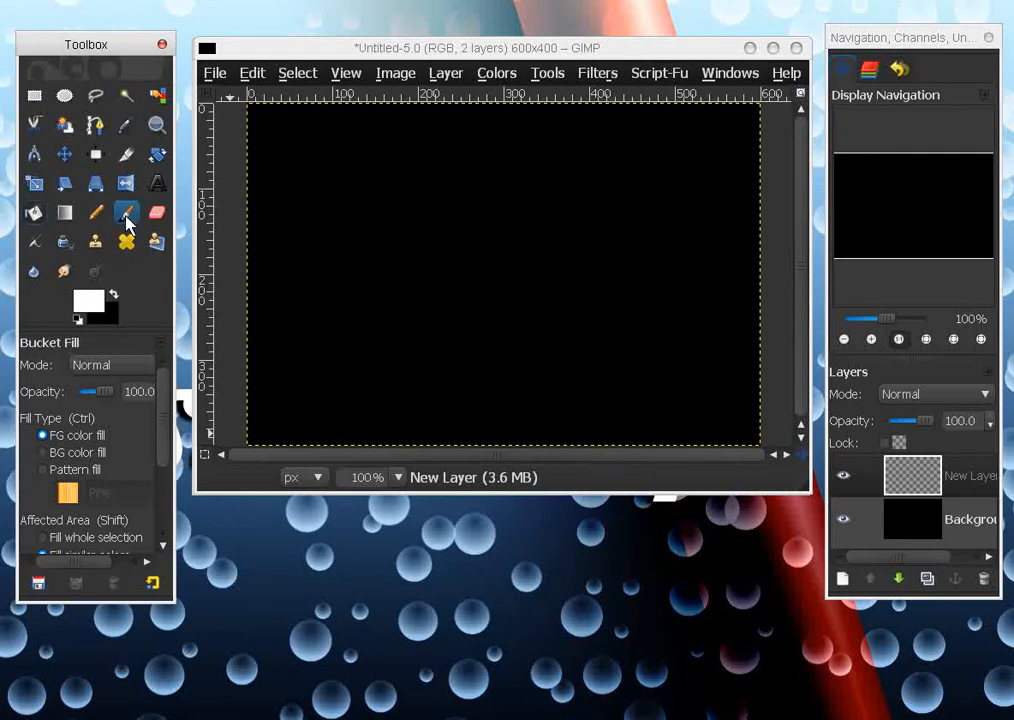
click(124, 212)
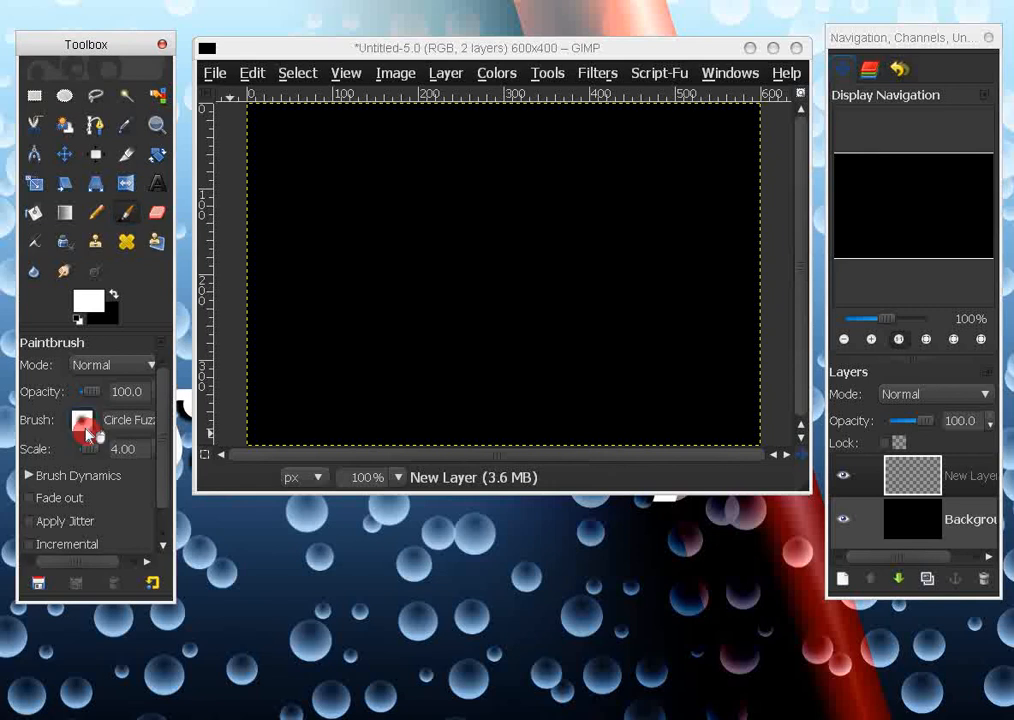
Dab a soft white blob with a fuzzy circle brush left of centre
click(82, 420)
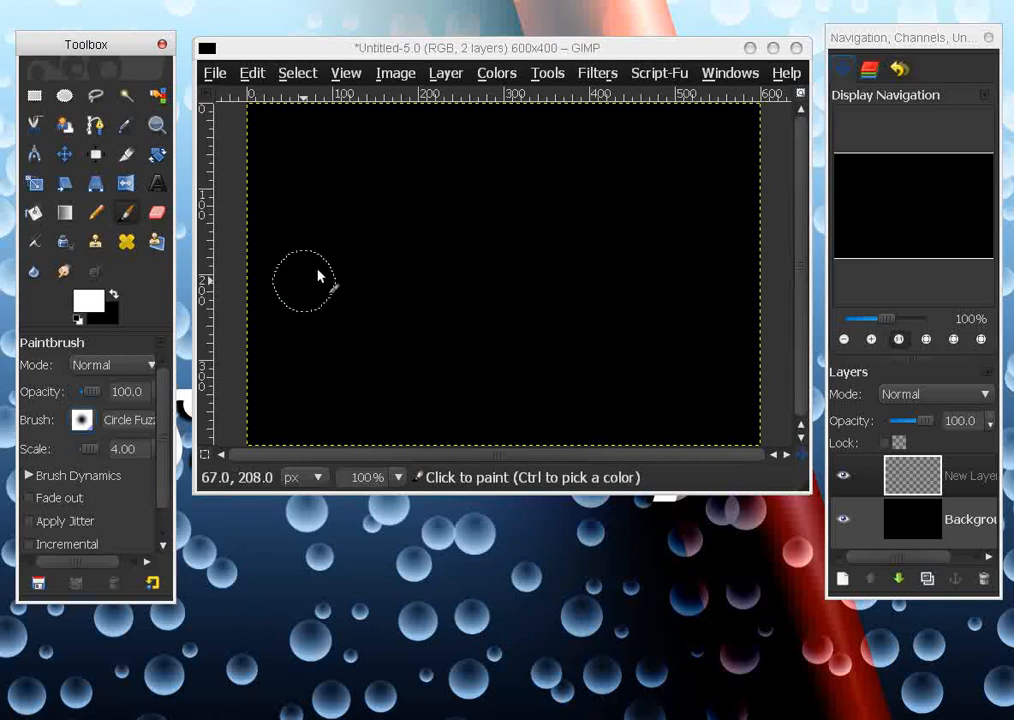
mouse_move(352, 262)
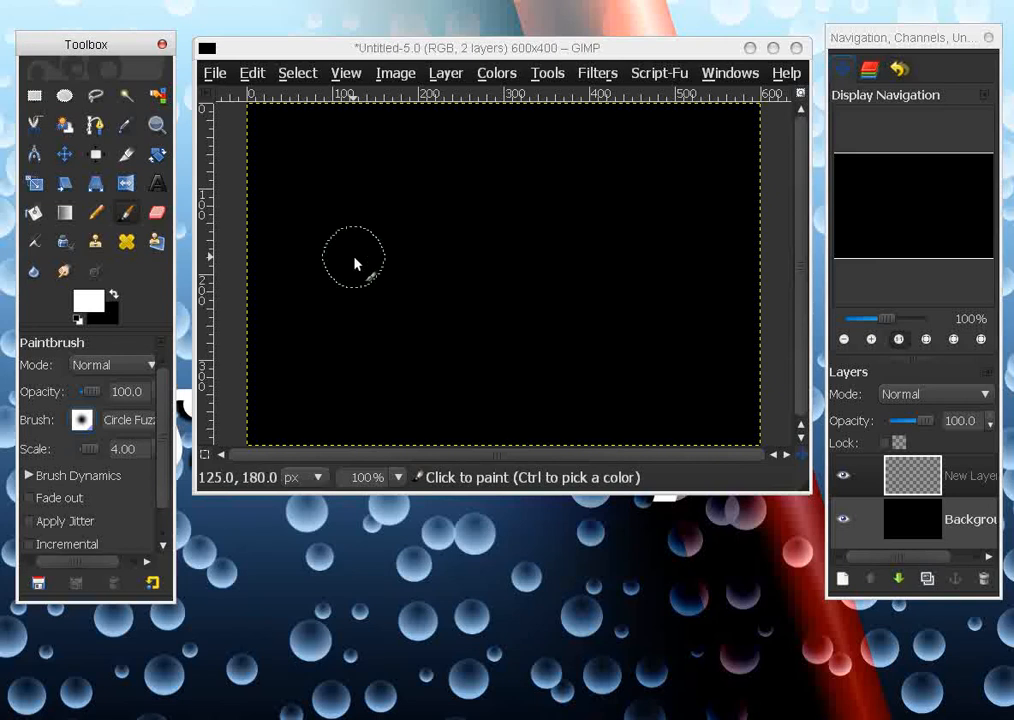
mouse_move(352, 260)
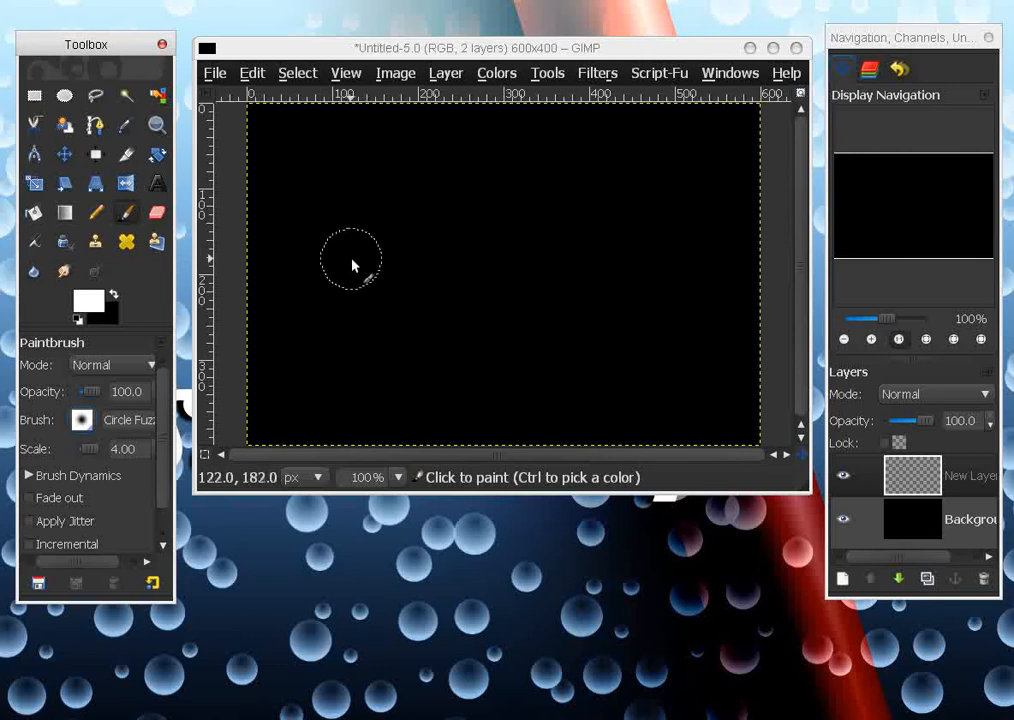
mouse_move(352, 262)
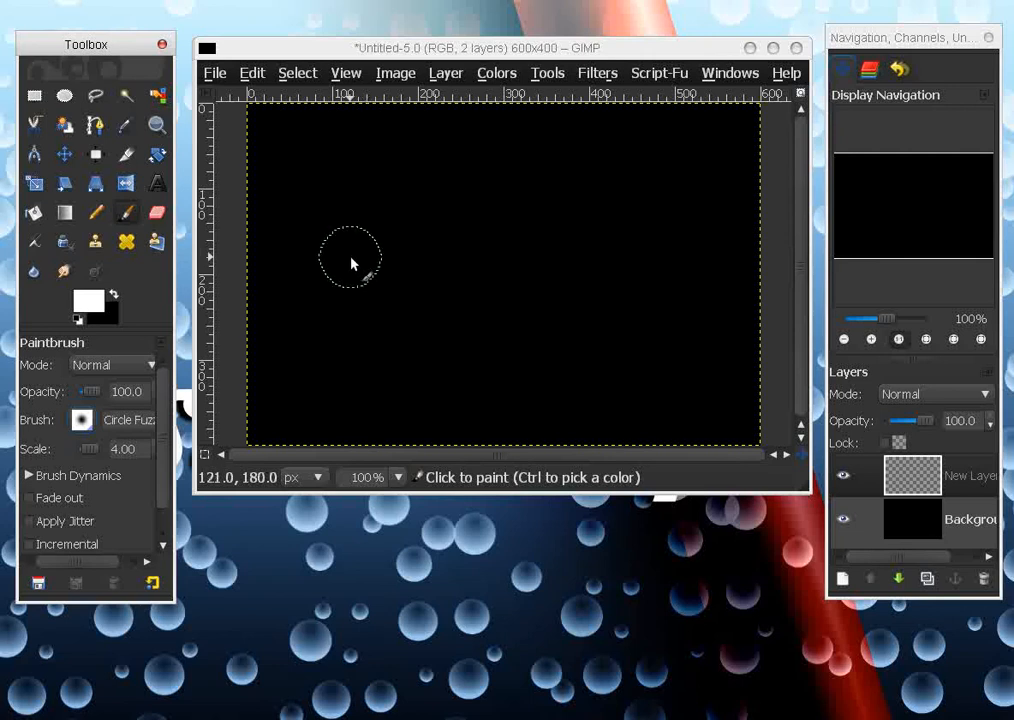
click(350, 258)
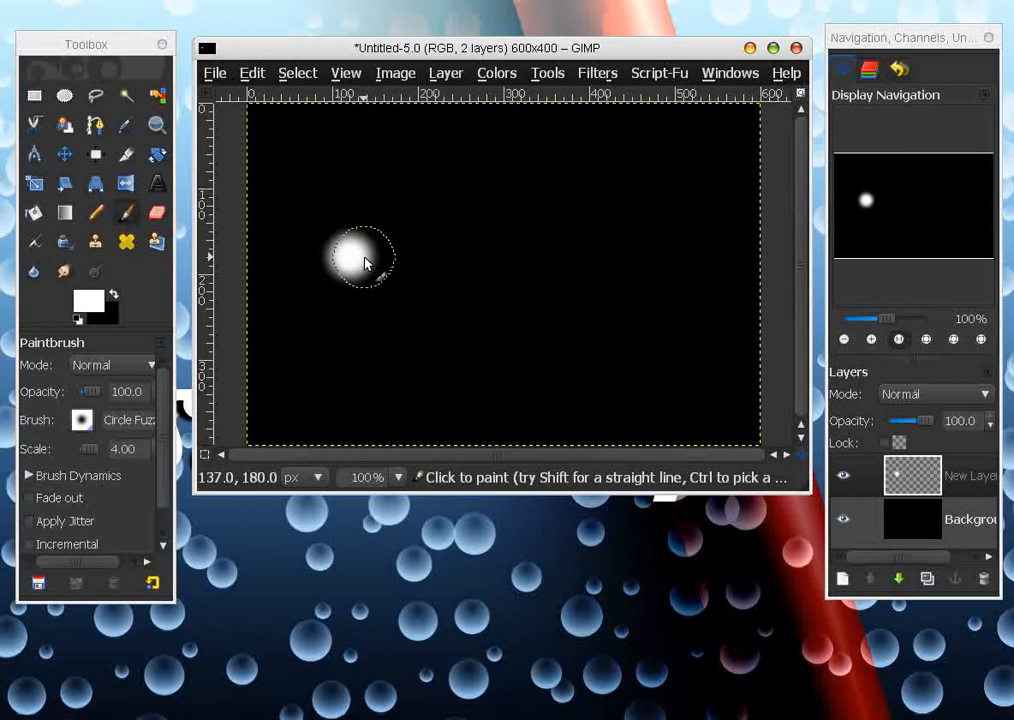
click(364, 258)
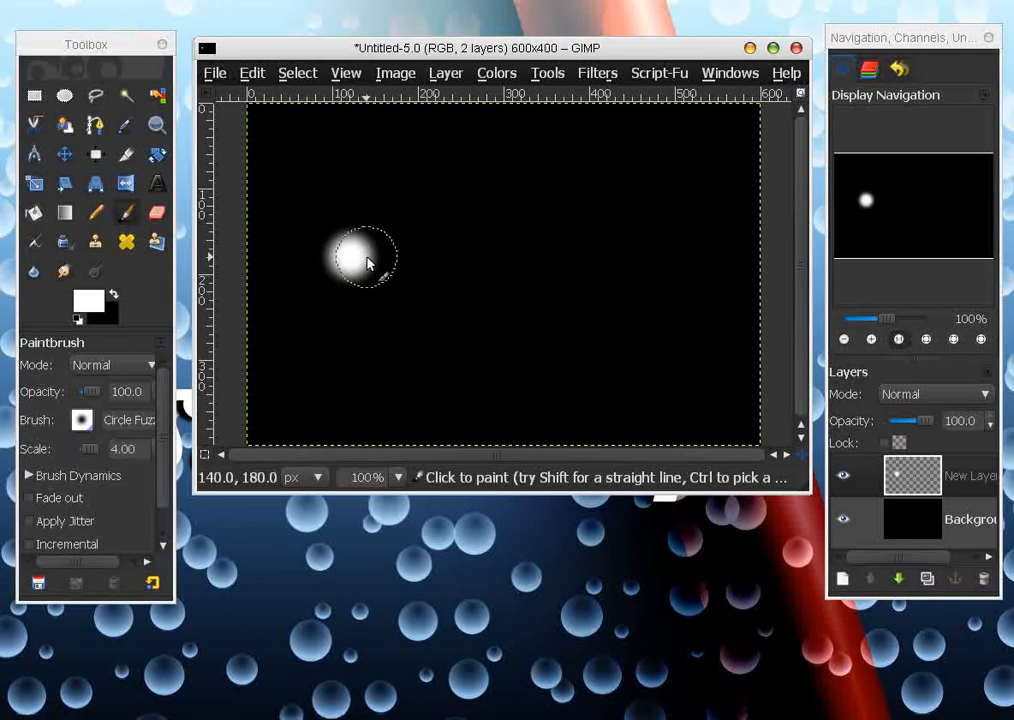
click(364, 258)
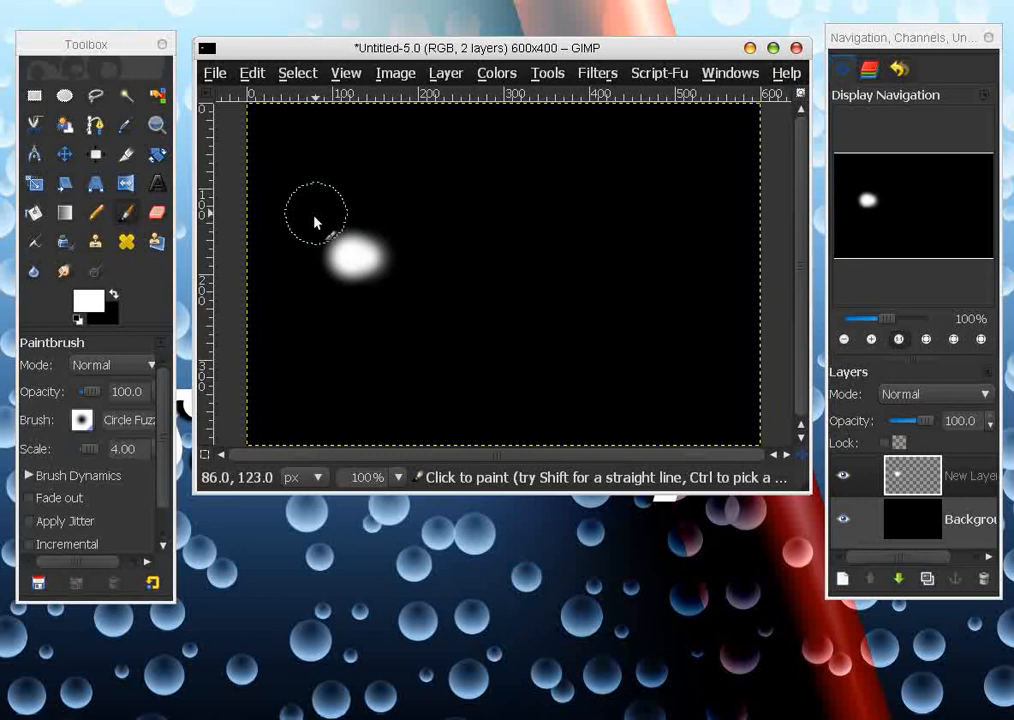
mouse_move(462, 264)
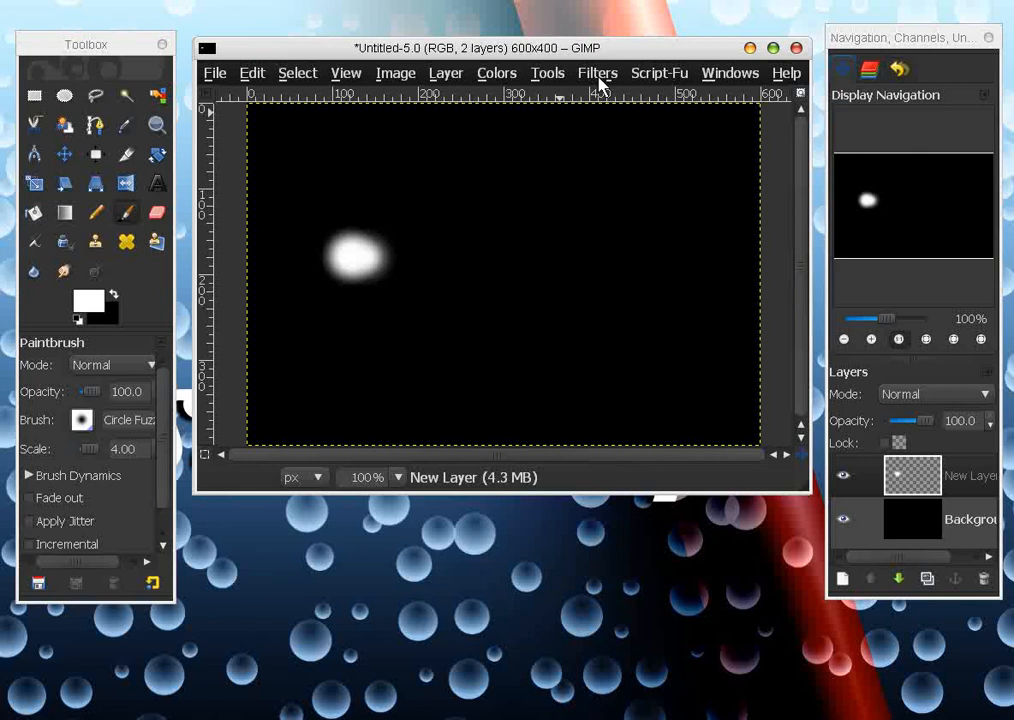
Choose Filters > Distorts > Wind for the blob layer
click(596, 72)
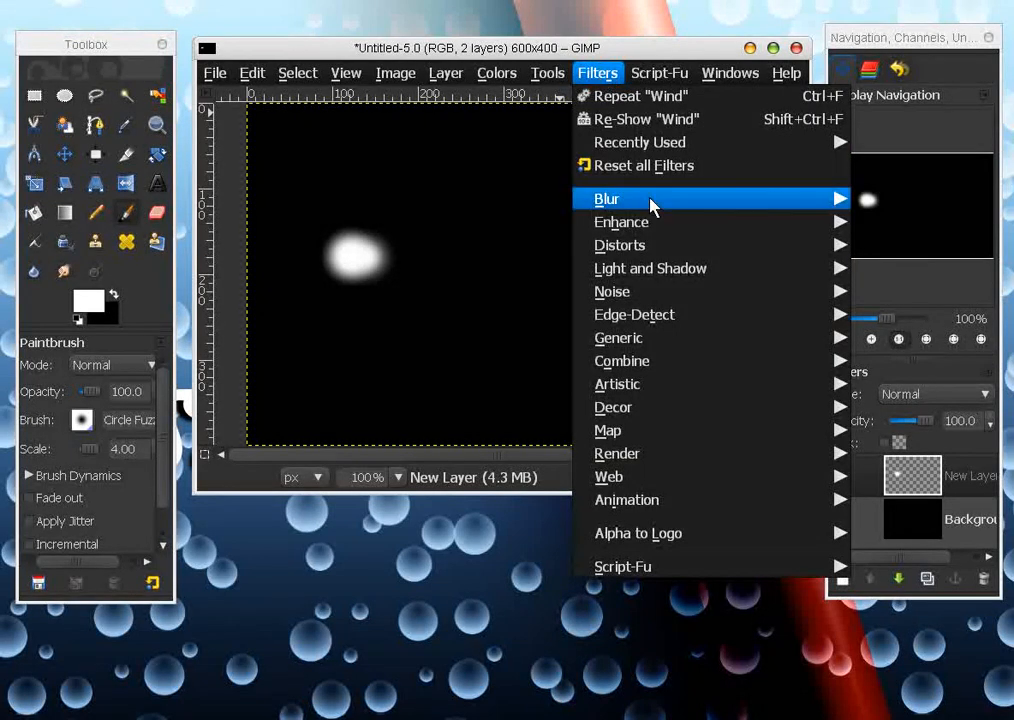
mouse_move(620, 244)
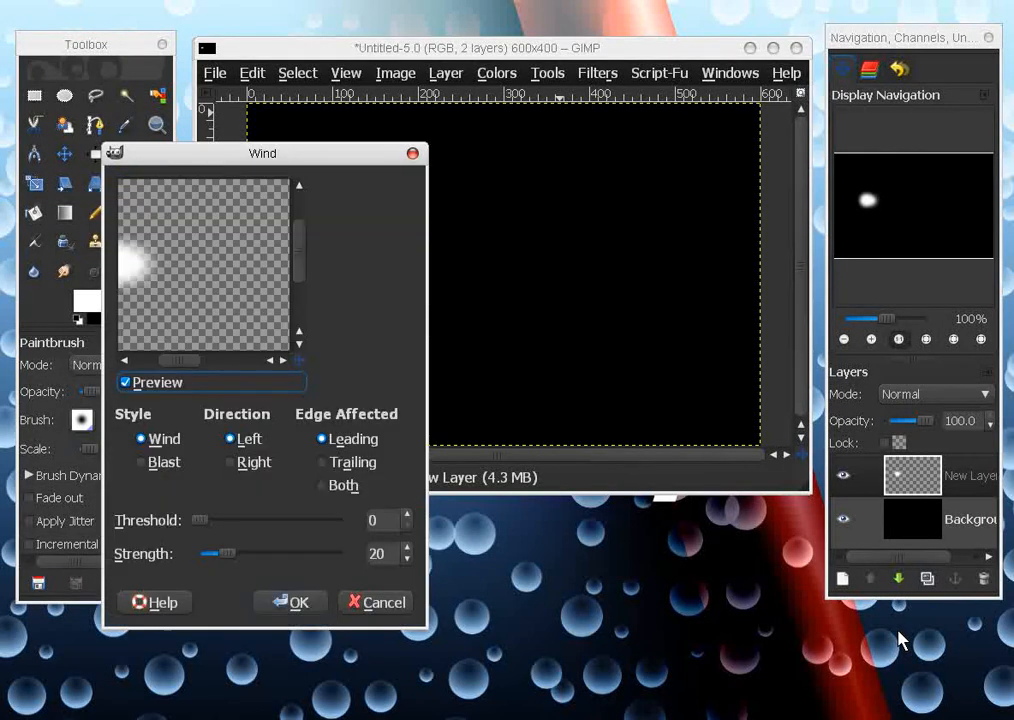
click(344, 486)
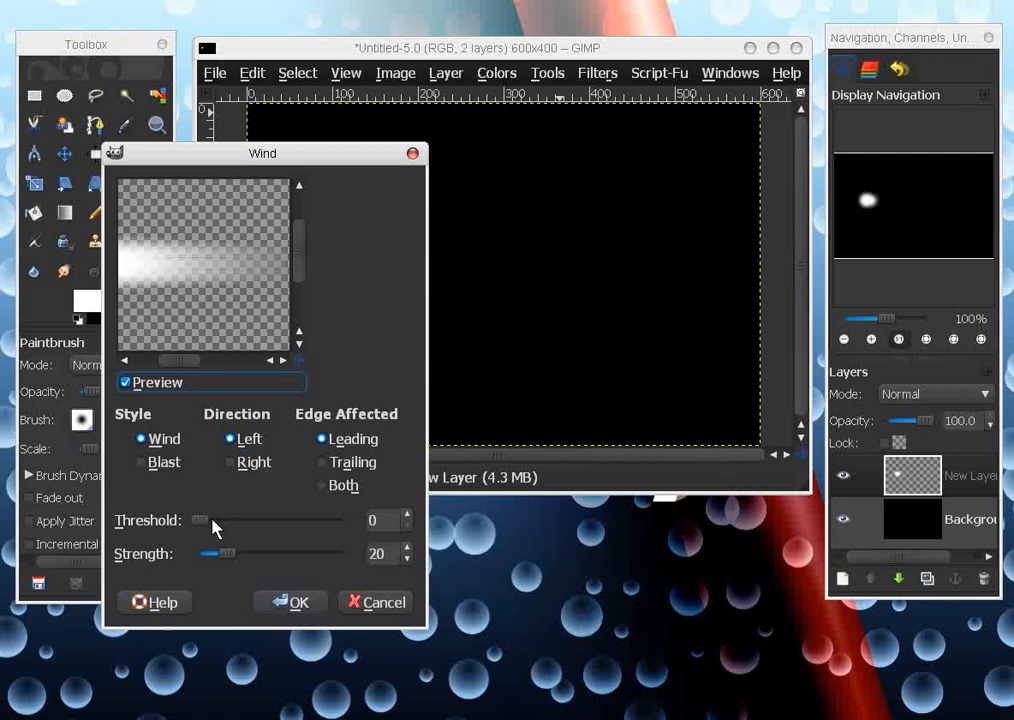
Apply Wind at strength 21, threshold 0, Left direction, Leading edge
drag(200, 520, 212, 520)
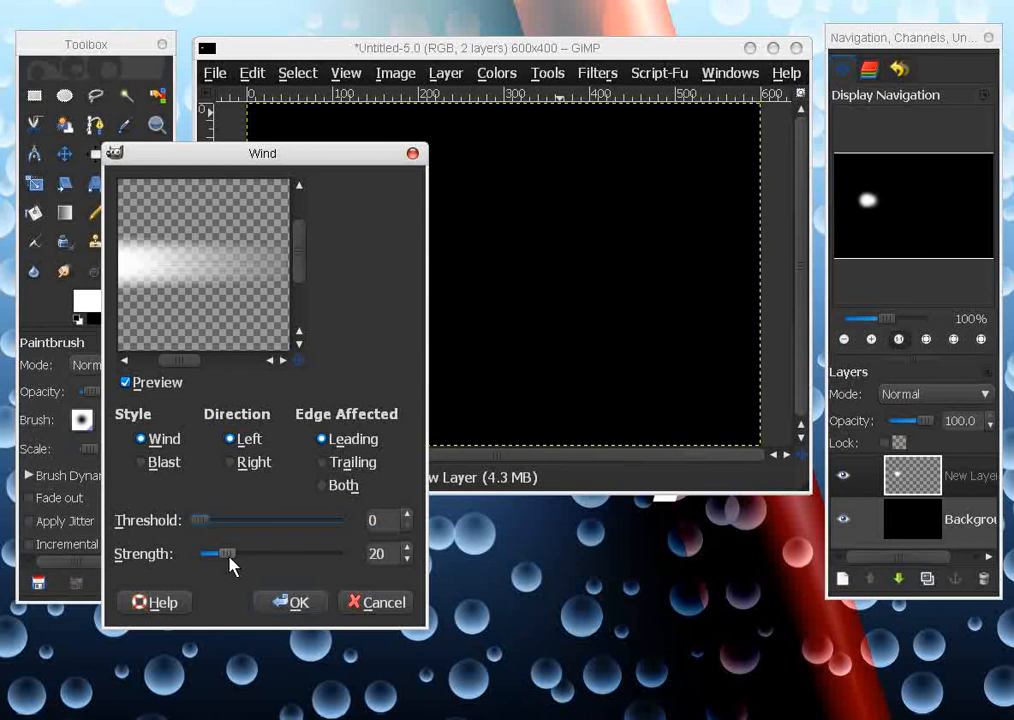
drag(216, 552, 264, 556)
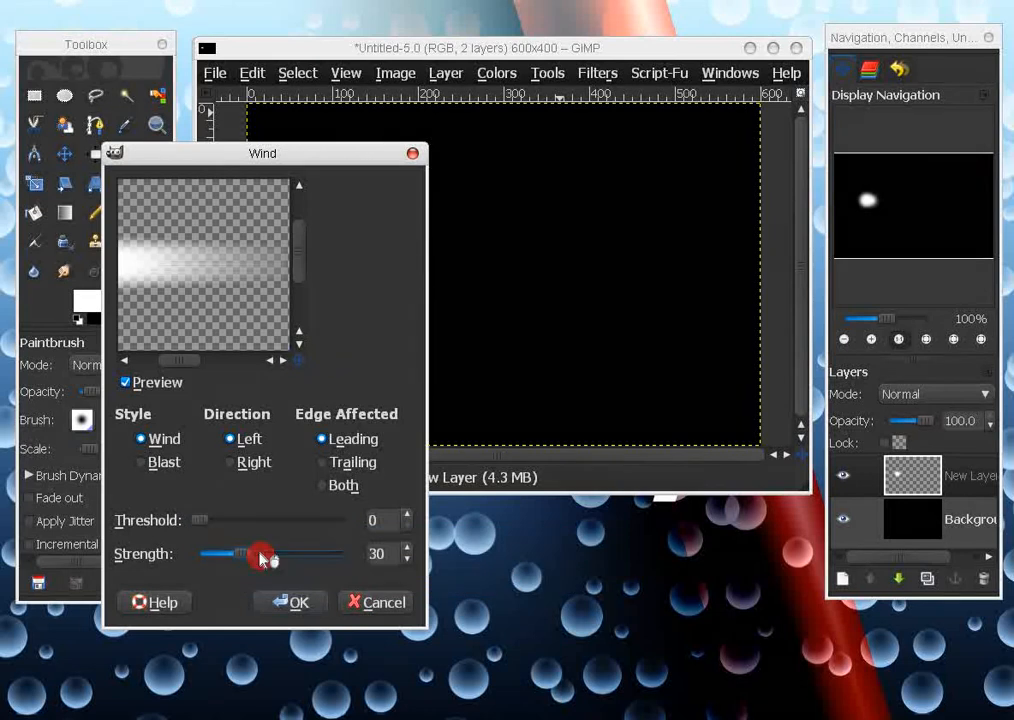
drag(260, 554, 218, 554)
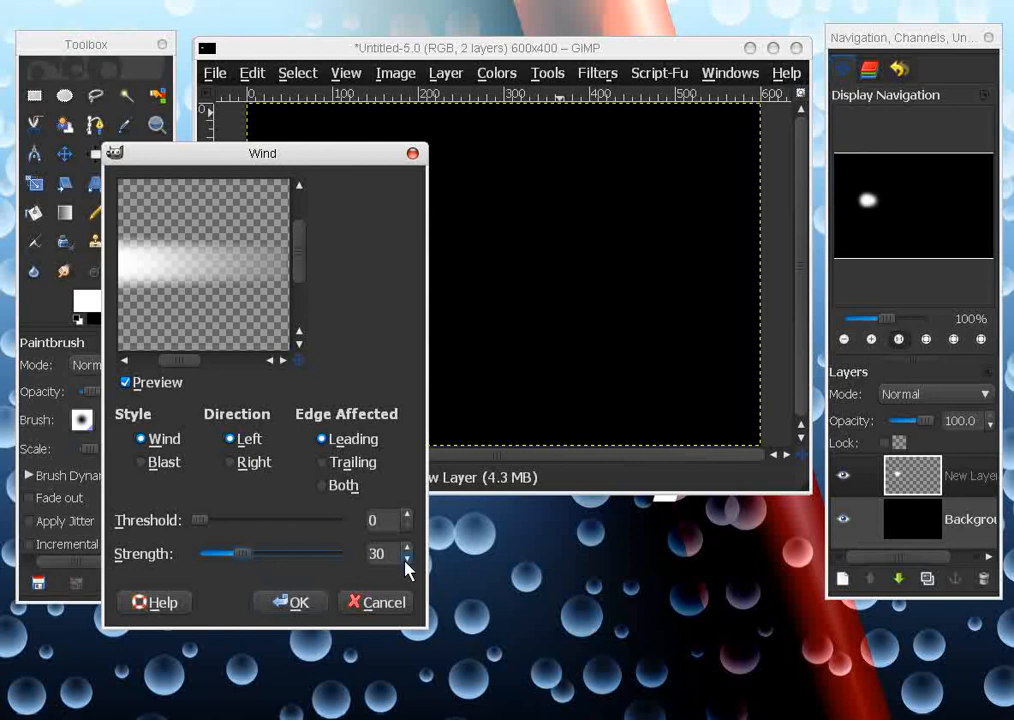
click(408, 560)
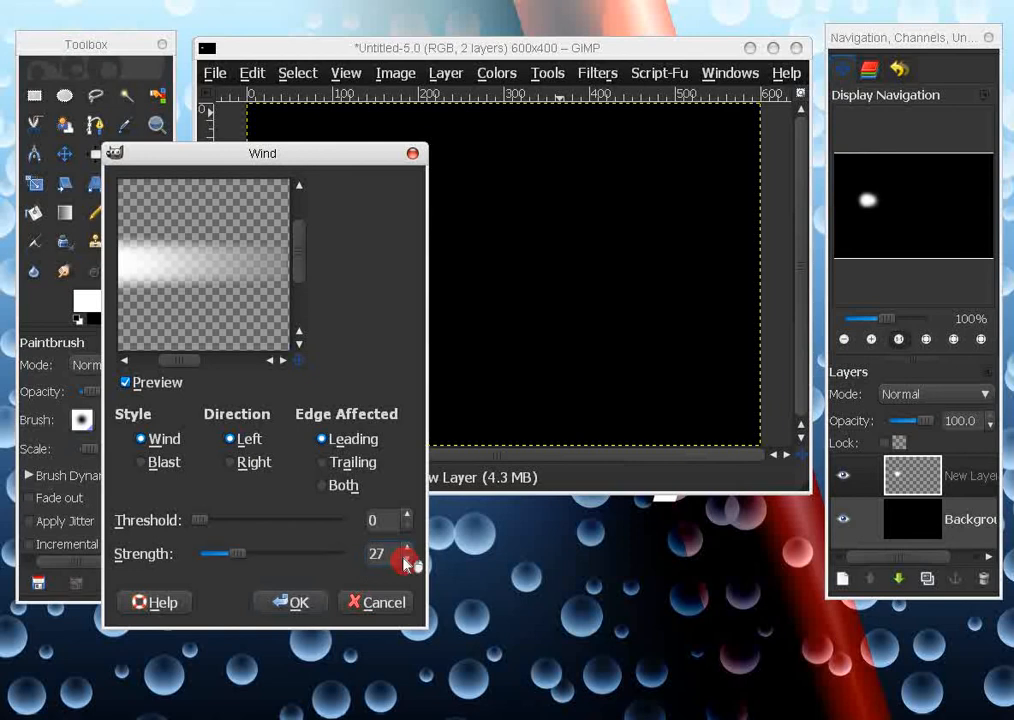
click(406, 560)
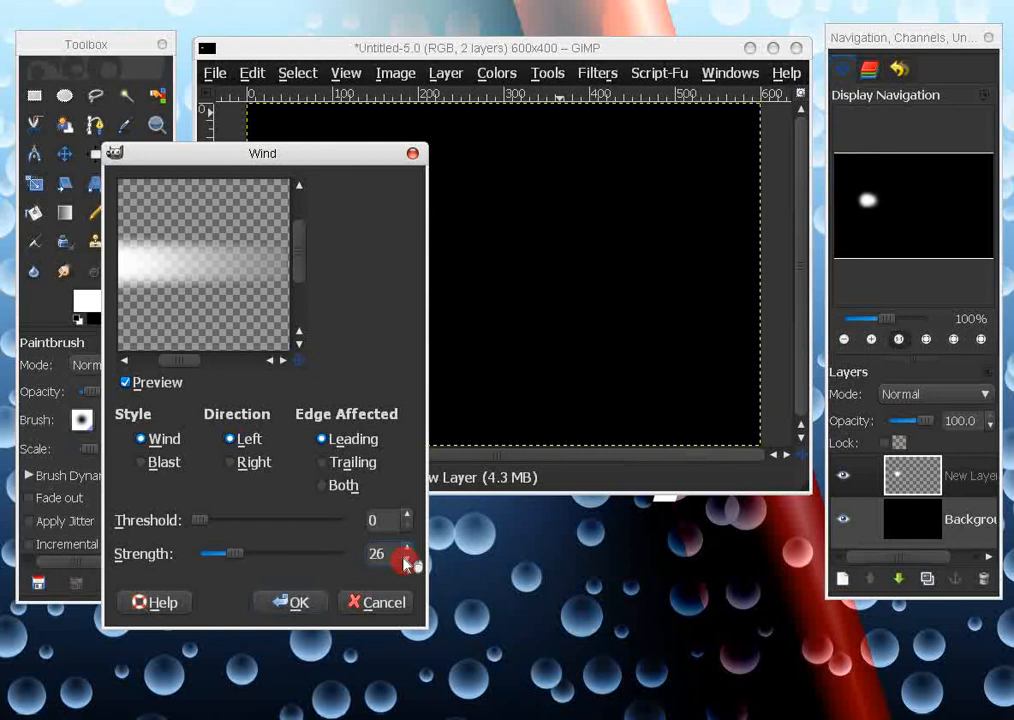
click(408, 560)
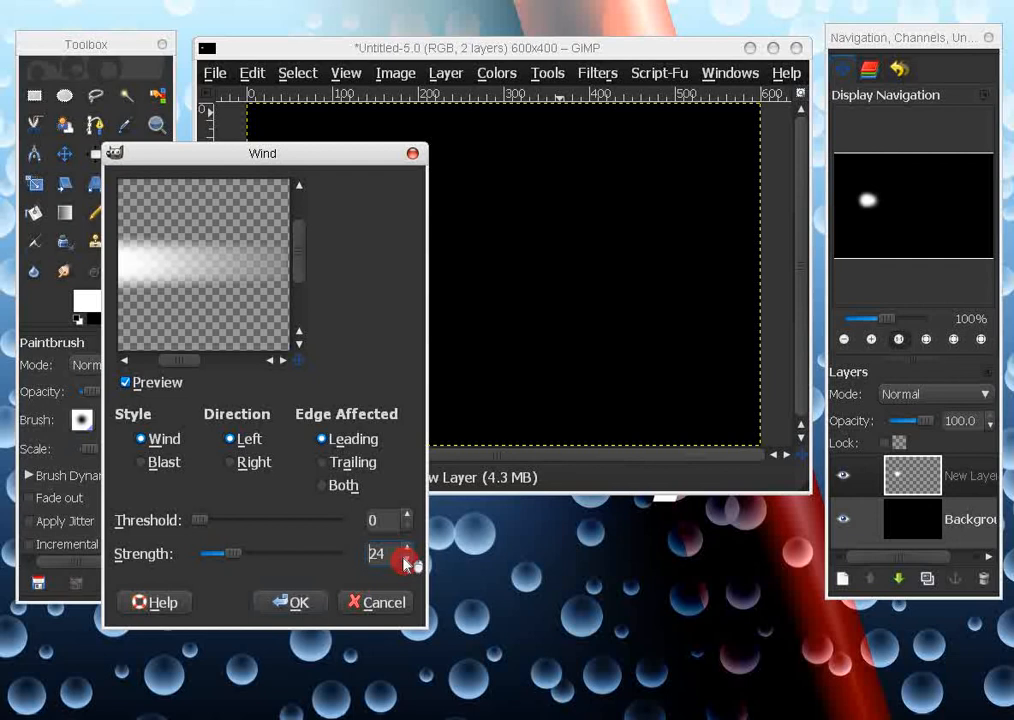
click(406, 560)
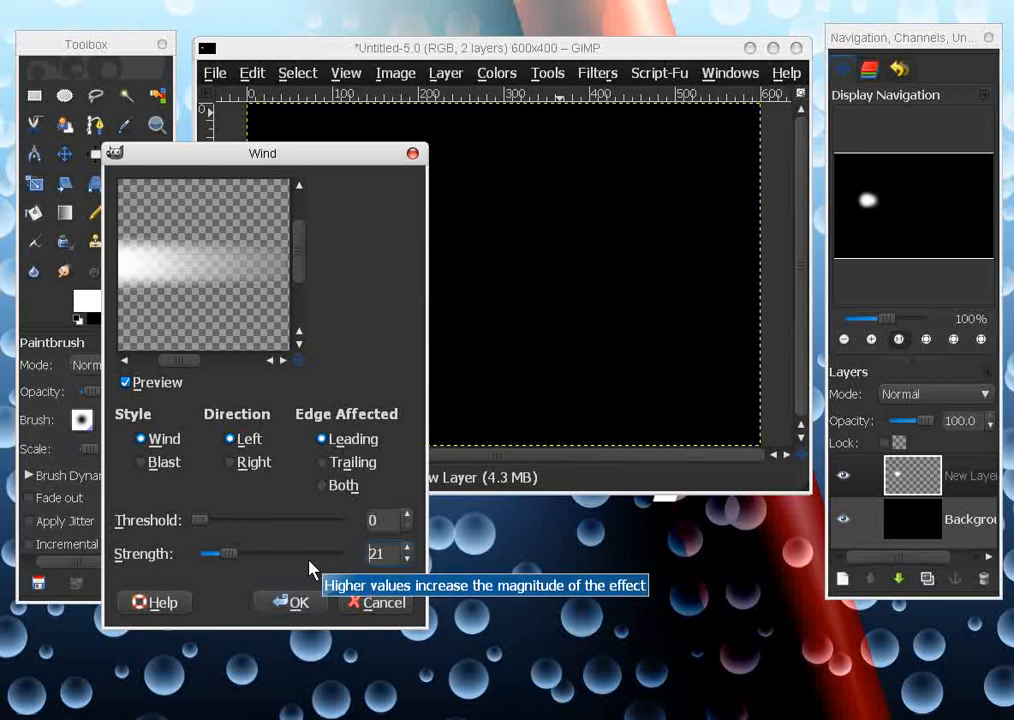
mouse_move(232, 332)
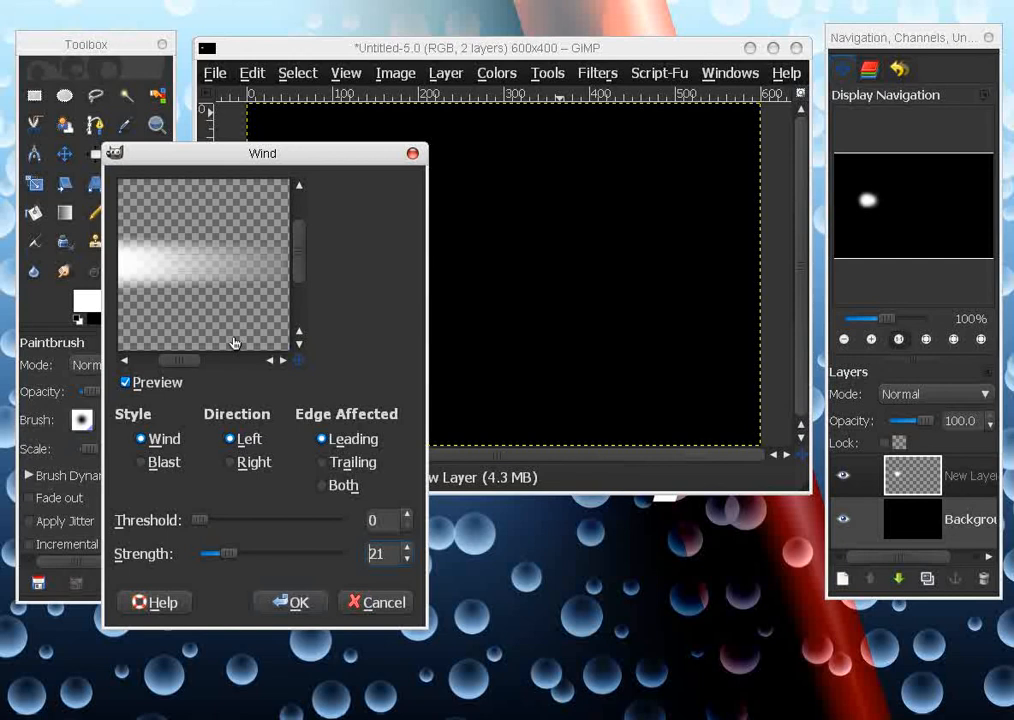
click(296, 602)
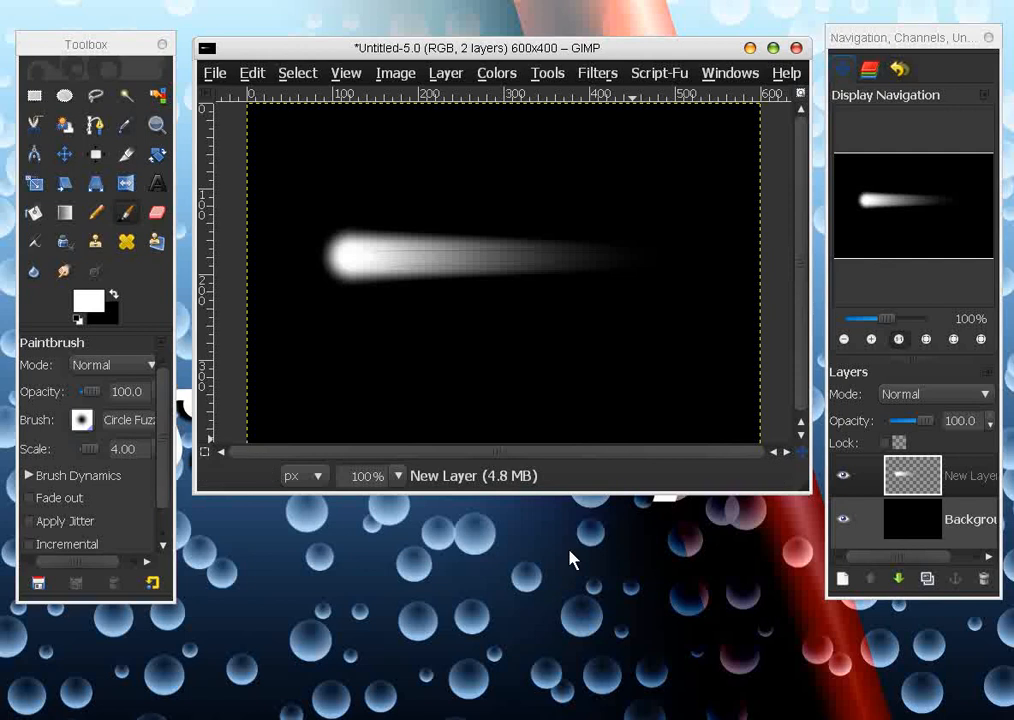
mouse_move(712, 498)
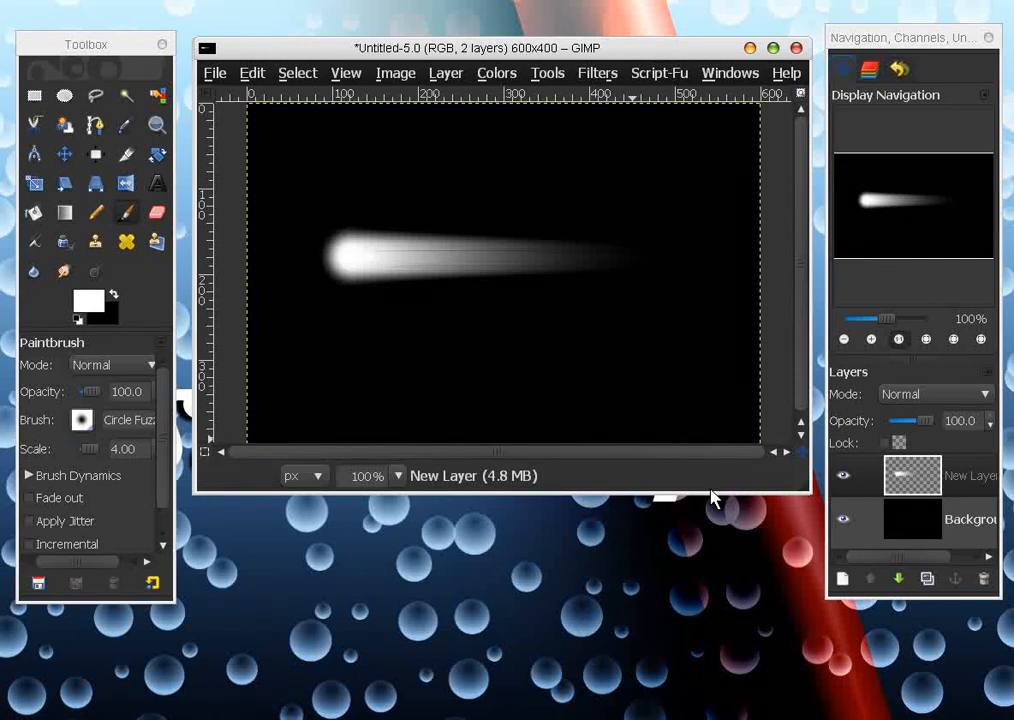
mouse_move(852, 418)
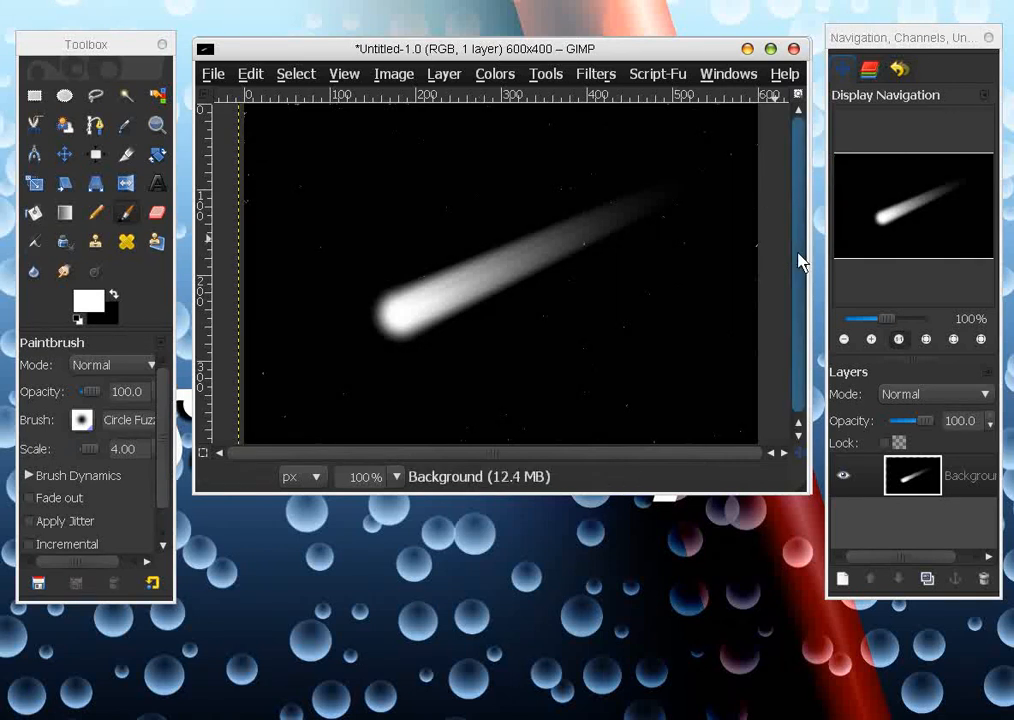
mouse_move(804, 244)
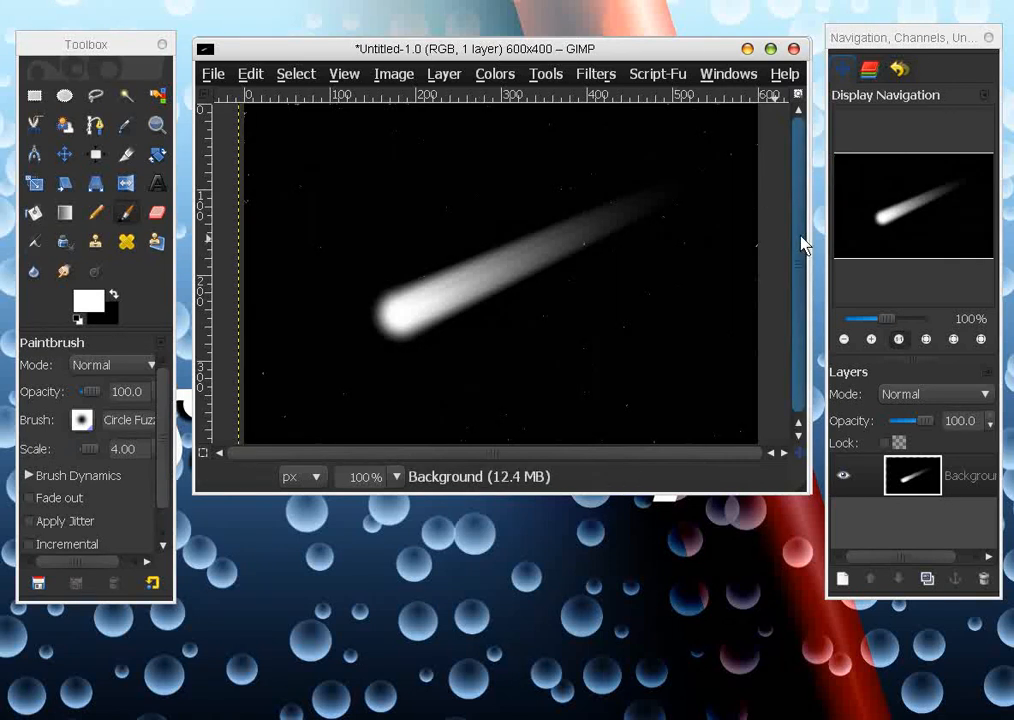